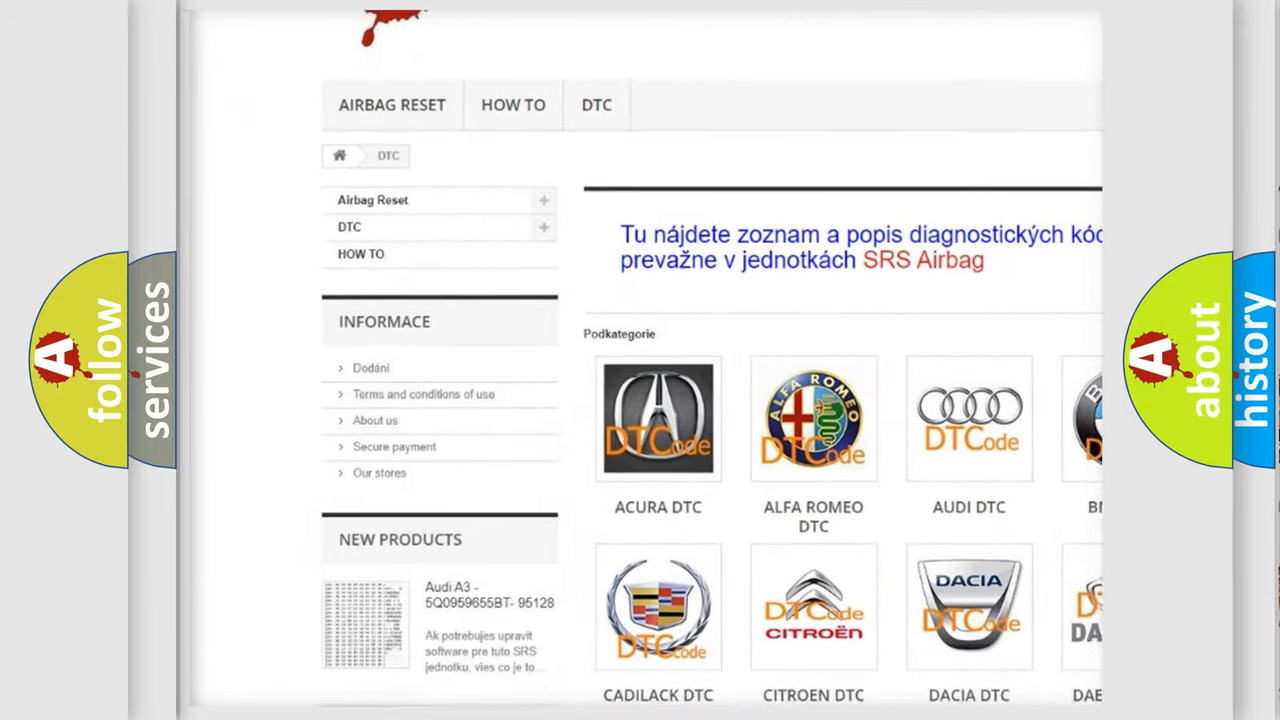
{"action": "scroll", "scroll_direction": "down", "scroll_amount": 3}
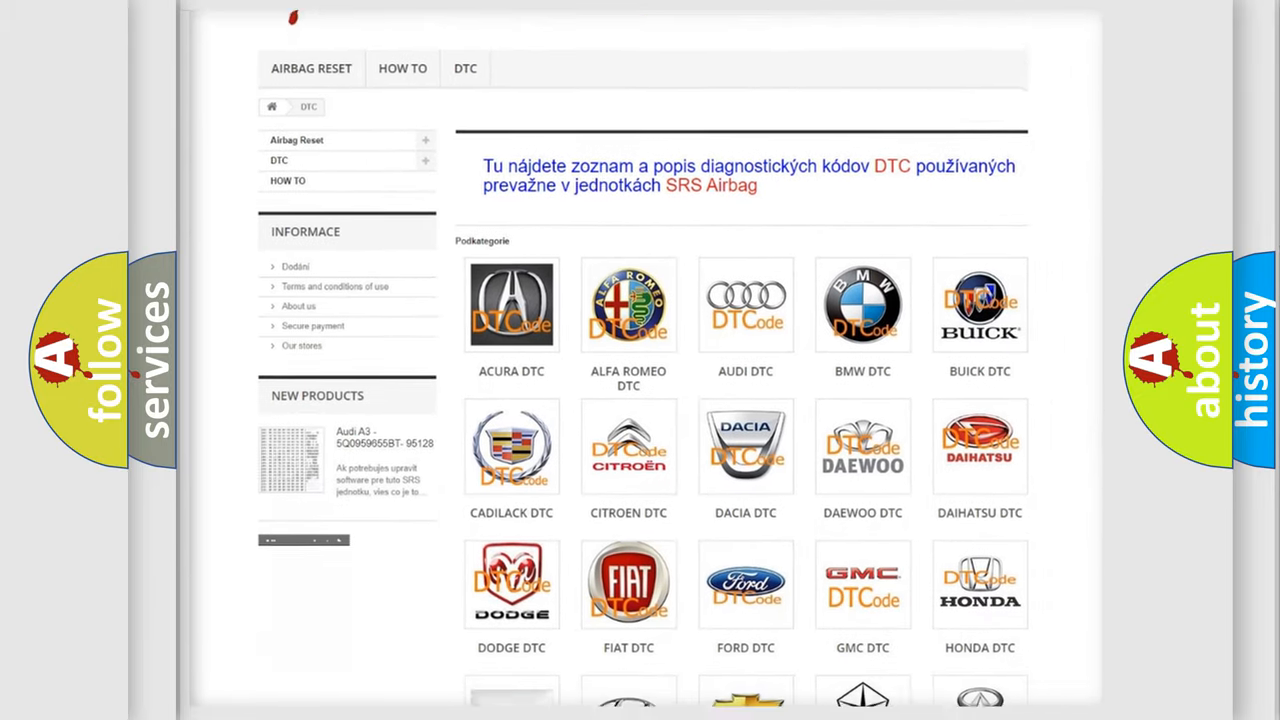
{"action": "scroll", "scroll_direction": "down", "scroll_amount": 3}
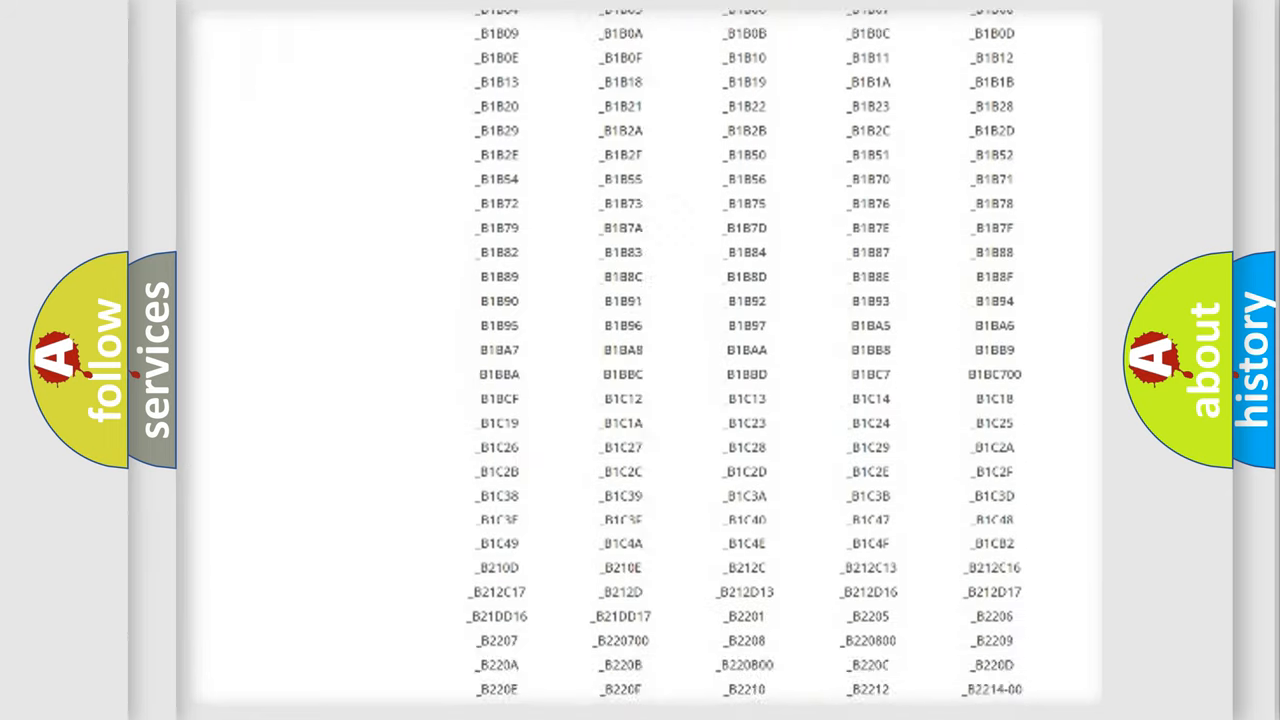
{"action": "scroll", "scroll_direction": "down", "scroll_amount": 3}
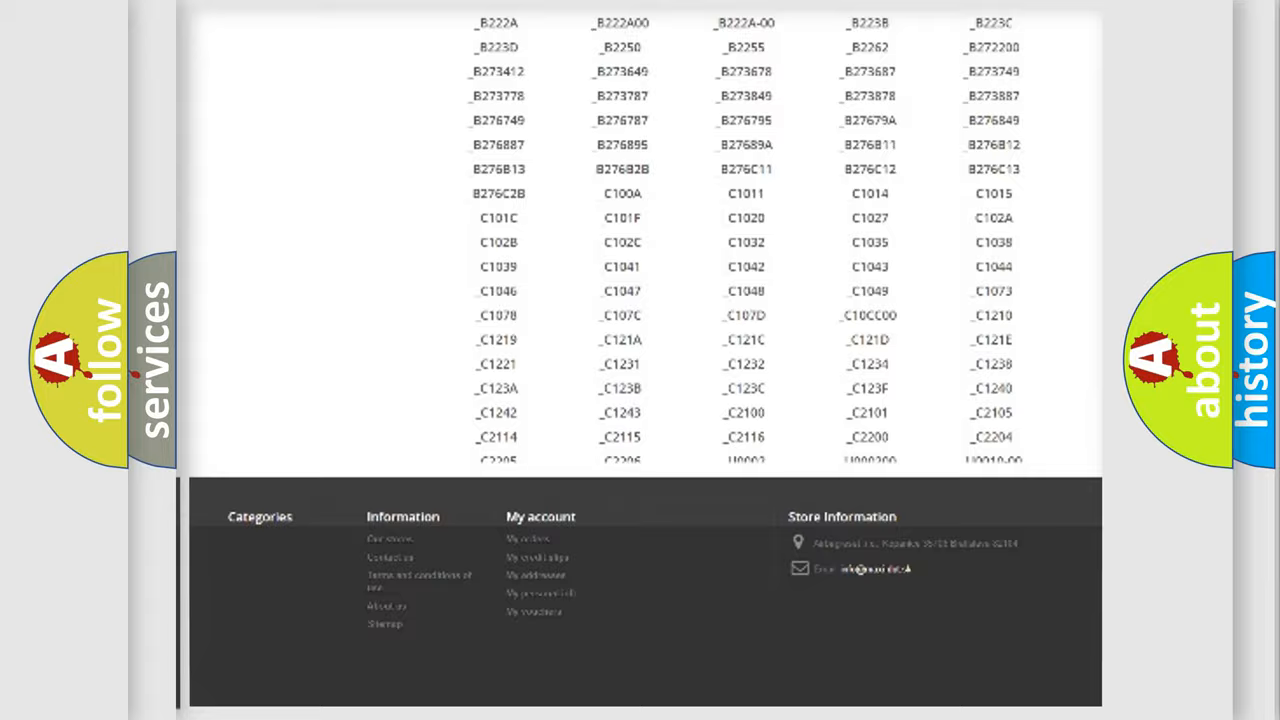
{"action": "scroll", "scroll_direction": "up", "scroll_amount": 3}
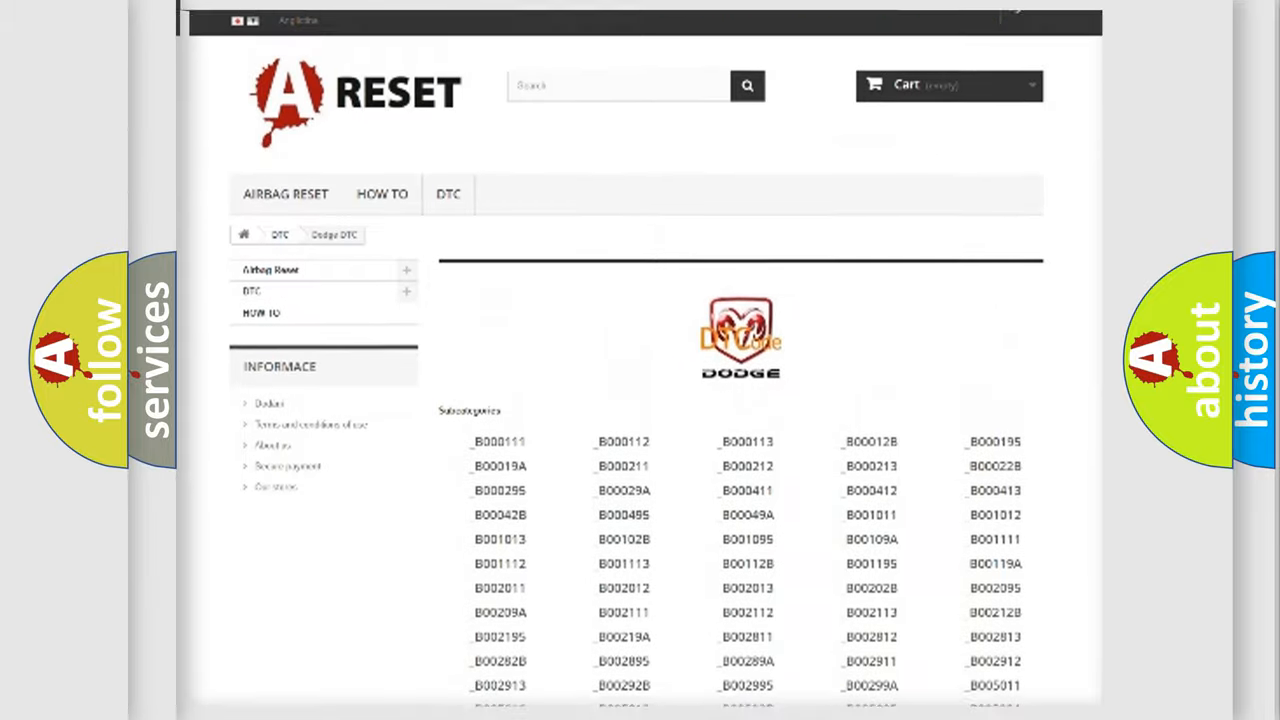